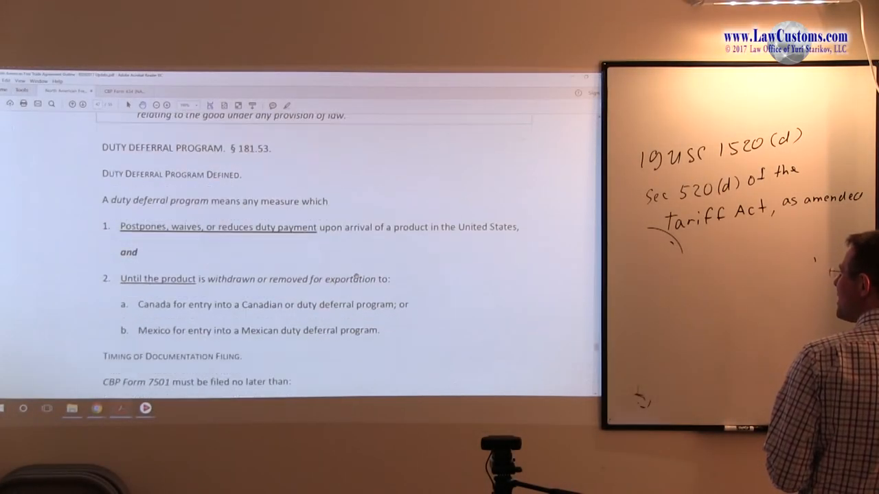
# Scroll the duty deferral outline, leaving it for the eCFR §181.32 filing procedures page
pyautogui.scroll(-3)
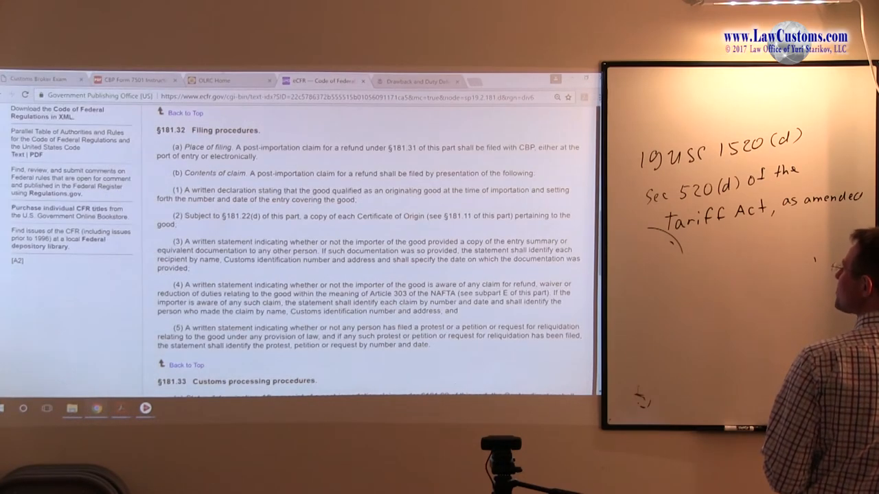
# Return to the NAFTA outline PDF at the CBP Form 7501 filing deadlines quiz break
pyautogui.click(412, 81)
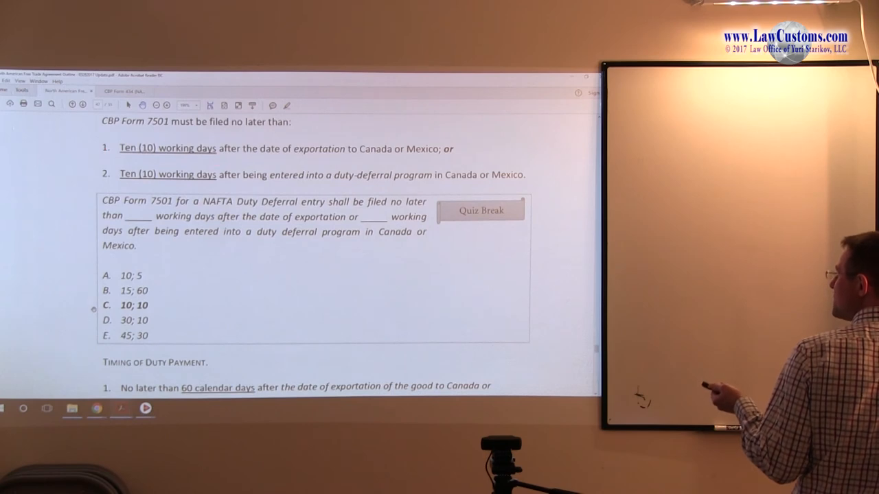
# Scroll past the page 47 footer to the Foreign Trade Zone quiz break on page 48
pyautogui.scroll(-3)
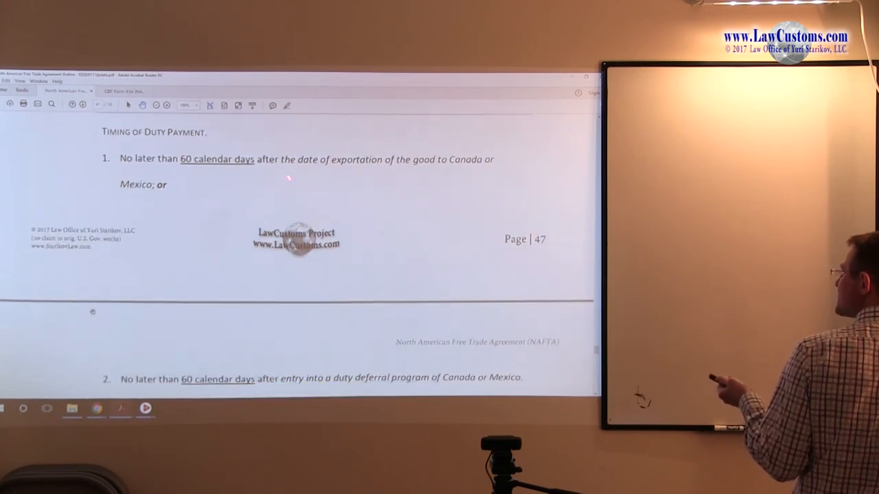
pyautogui.scroll(-3)
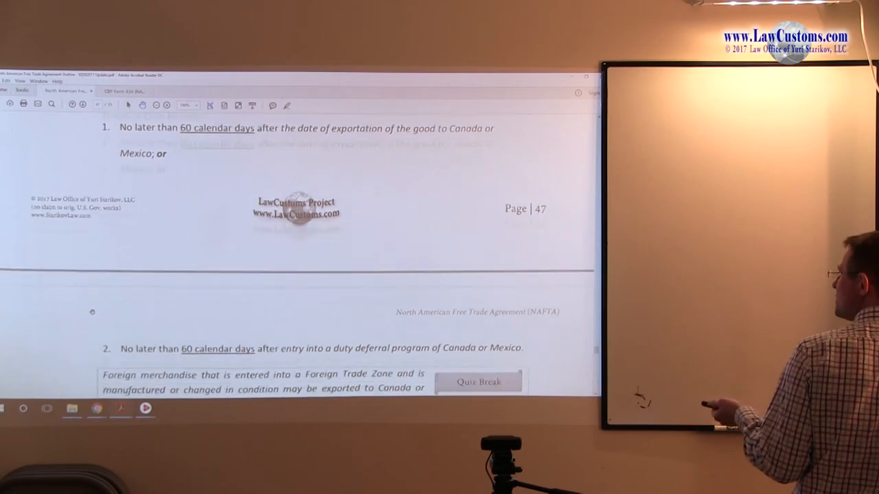
pyautogui.scroll(-3)
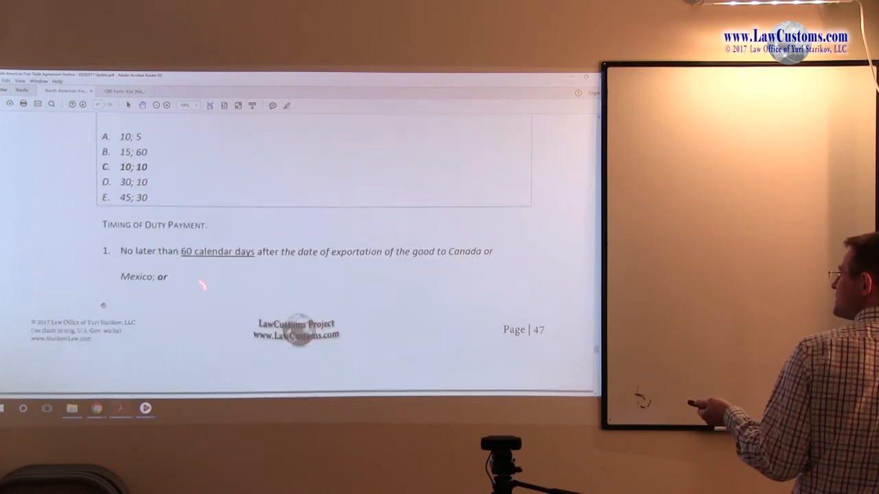
pyautogui.scroll(-3)
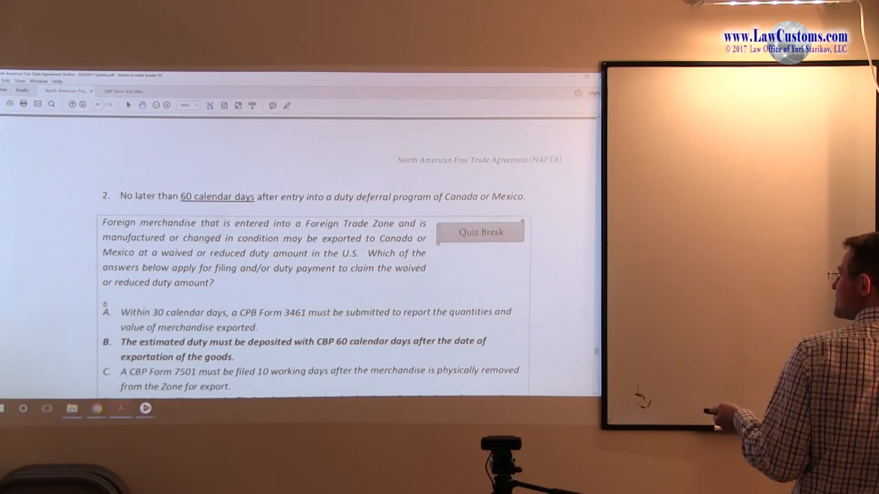
pyautogui.scroll(-3)
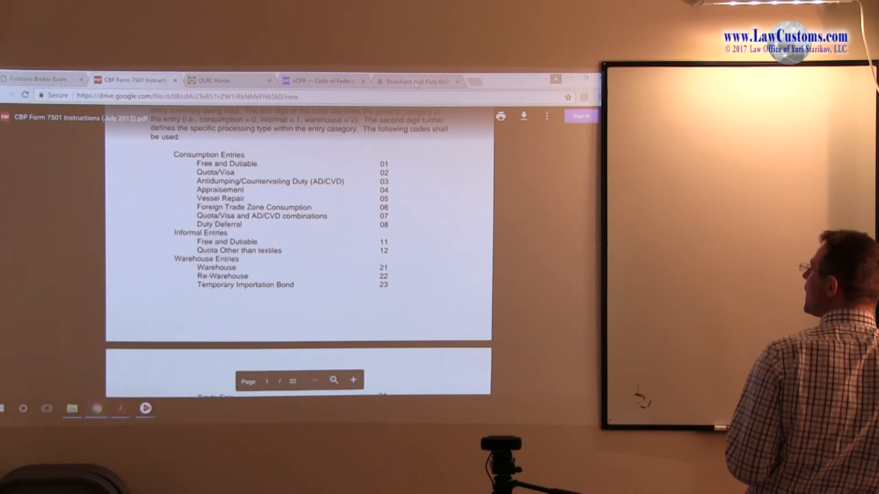
# Switch back to the NAFTA outline PDF at the page 48 Foreign Trade Zone quiz break
pyautogui.click(417, 81)
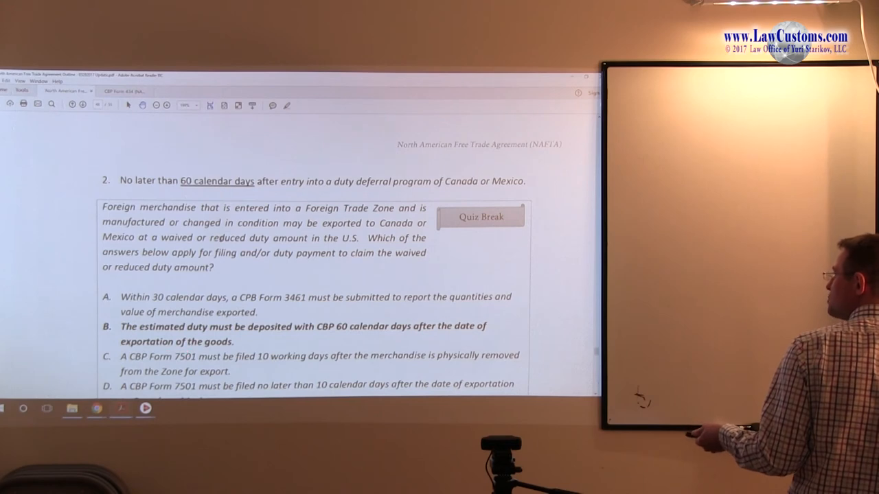
# Scroll to page 47's Timing of Documentation Filing rules and their Form 7501 quiz break
pyautogui.scroll(-3)
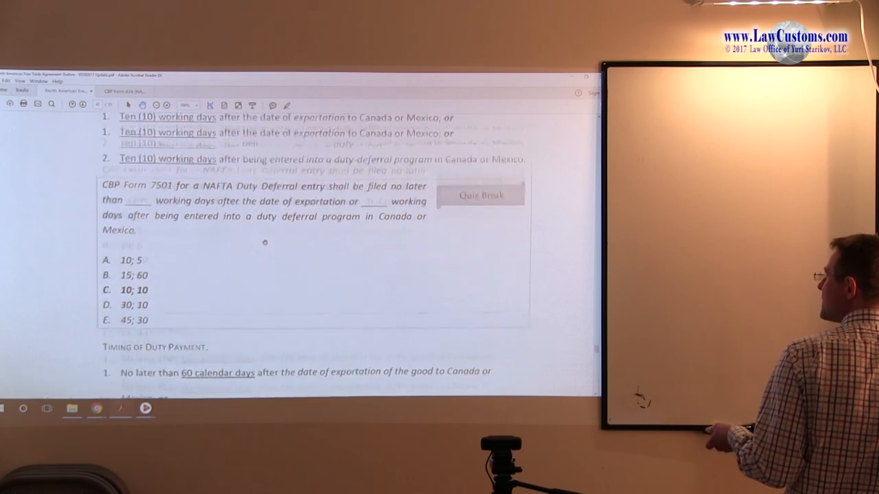
pyautogui.scroll(-3)
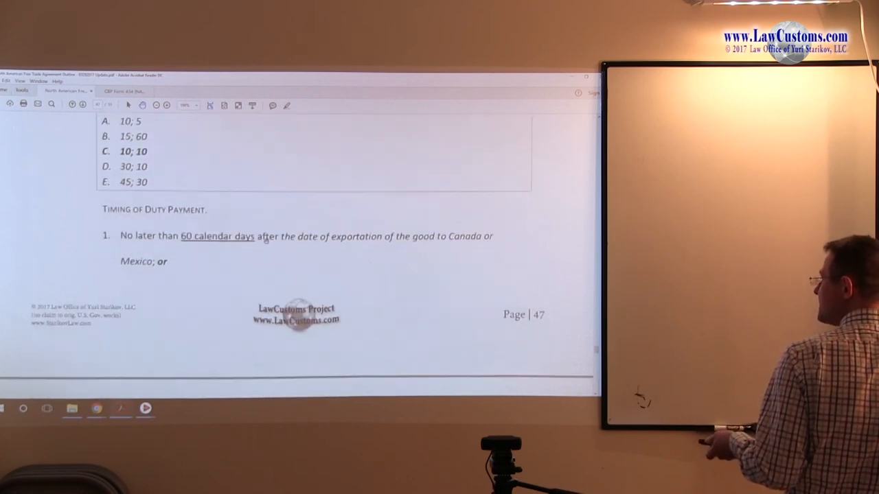
pyautogui.scroll(-3)
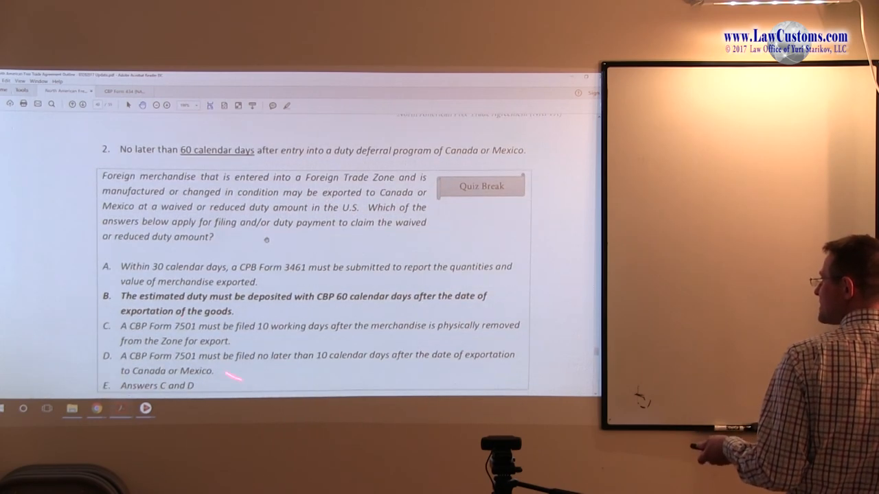
pyautogui.scroll(-3)
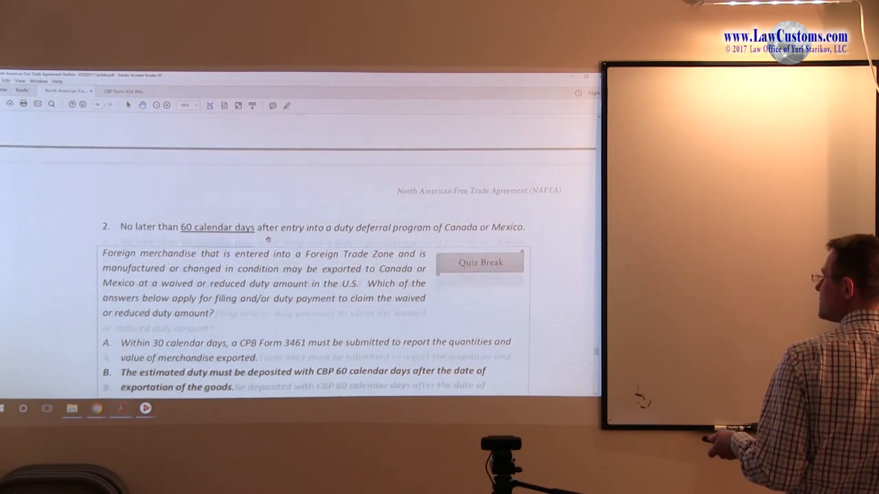
pyautogui.scroll(-3)
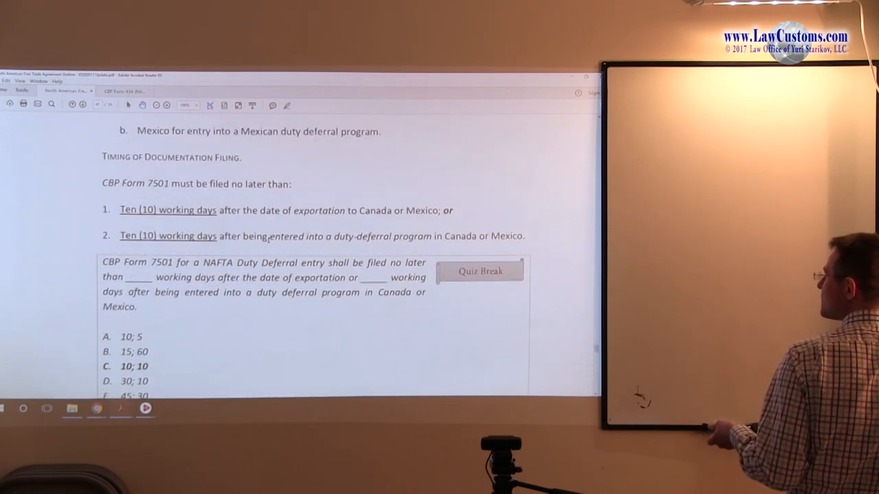